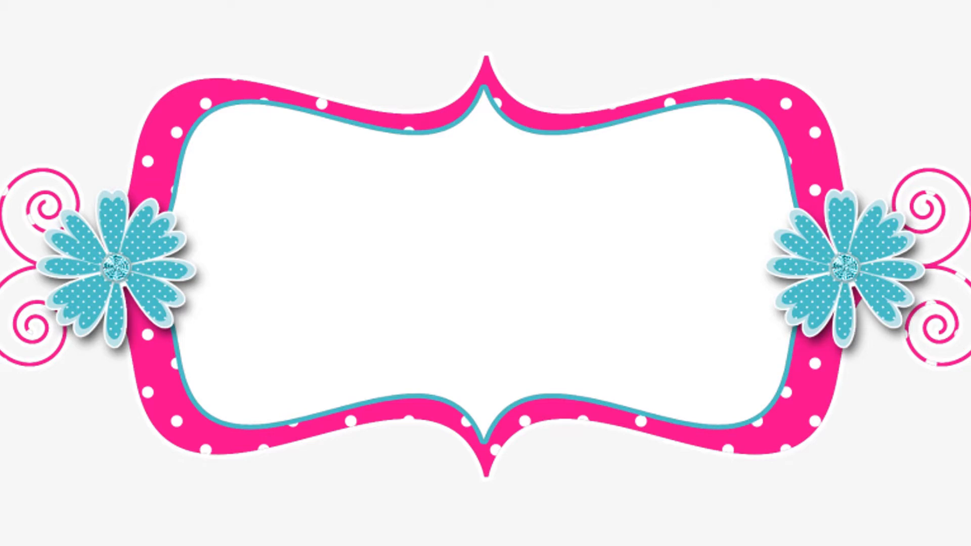
type("Class I")
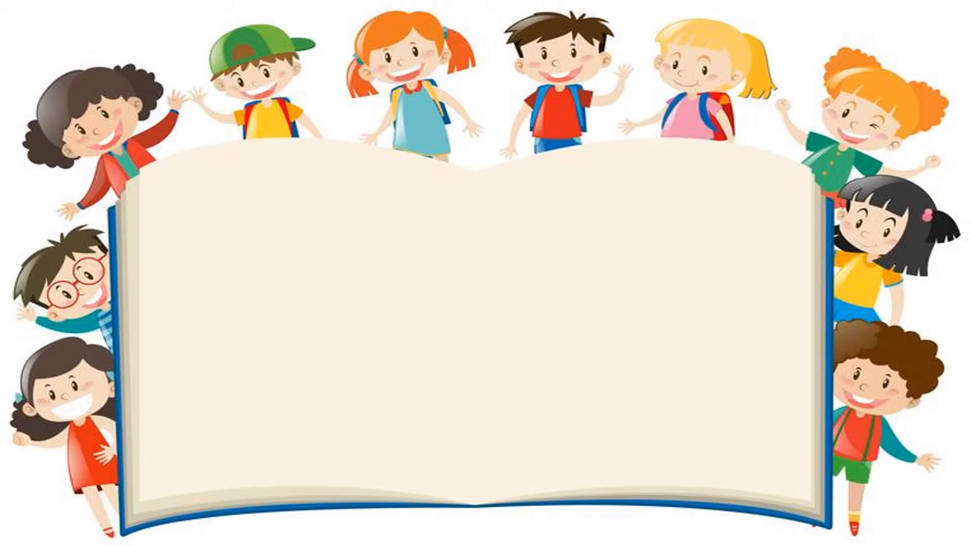
type("Chapter-1")
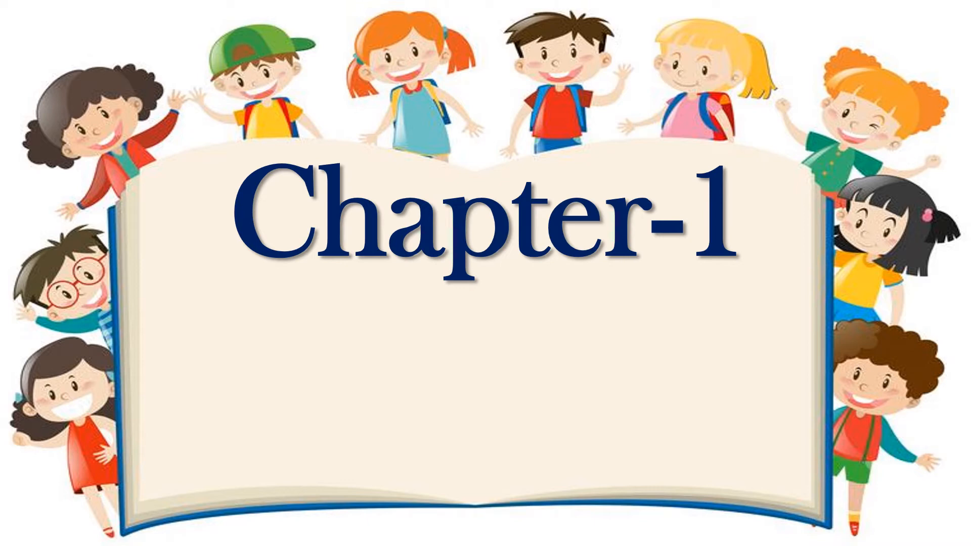